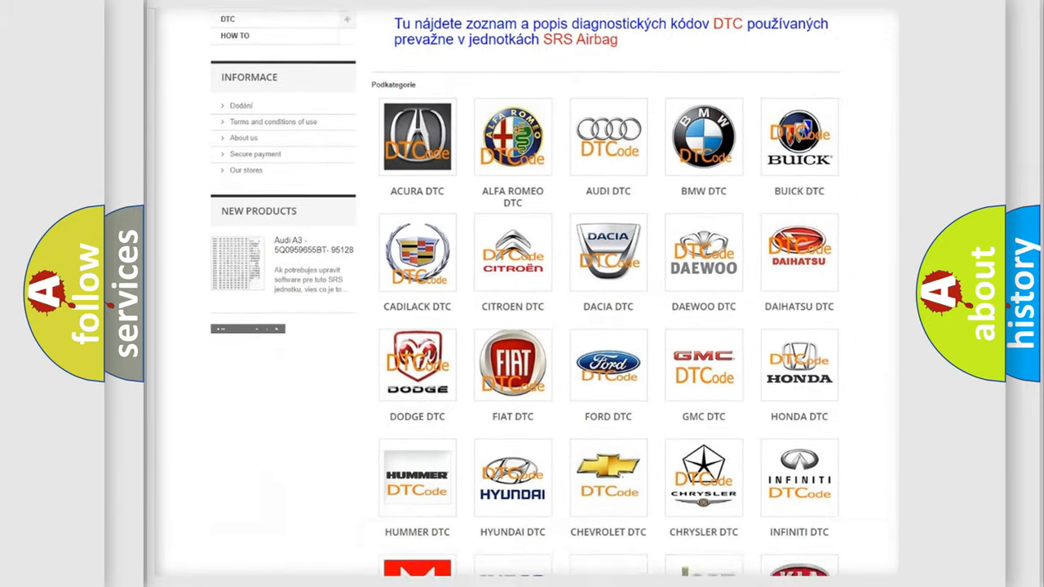
scroll(down, 3)
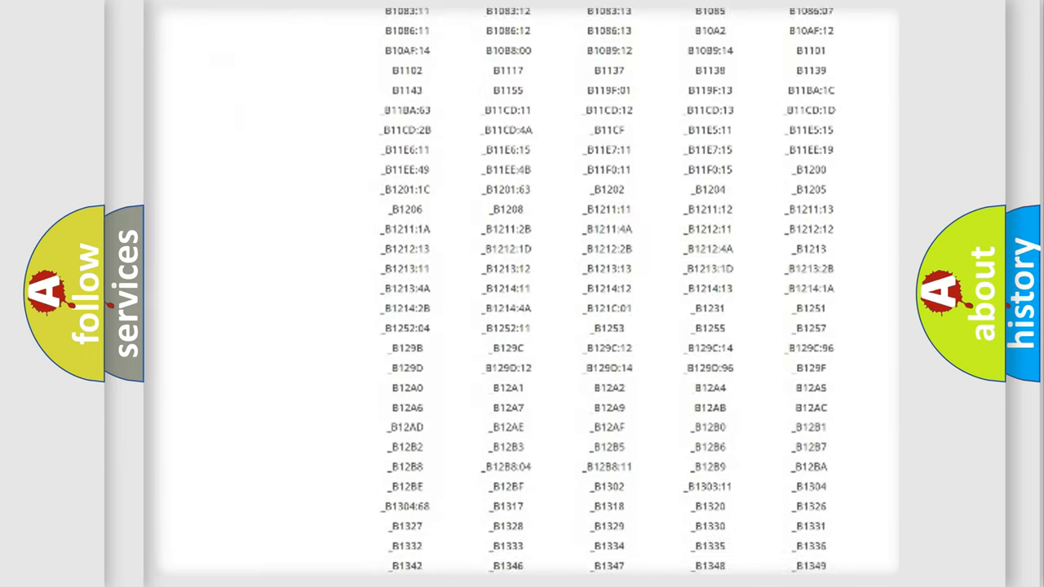
scroll(down, 3)
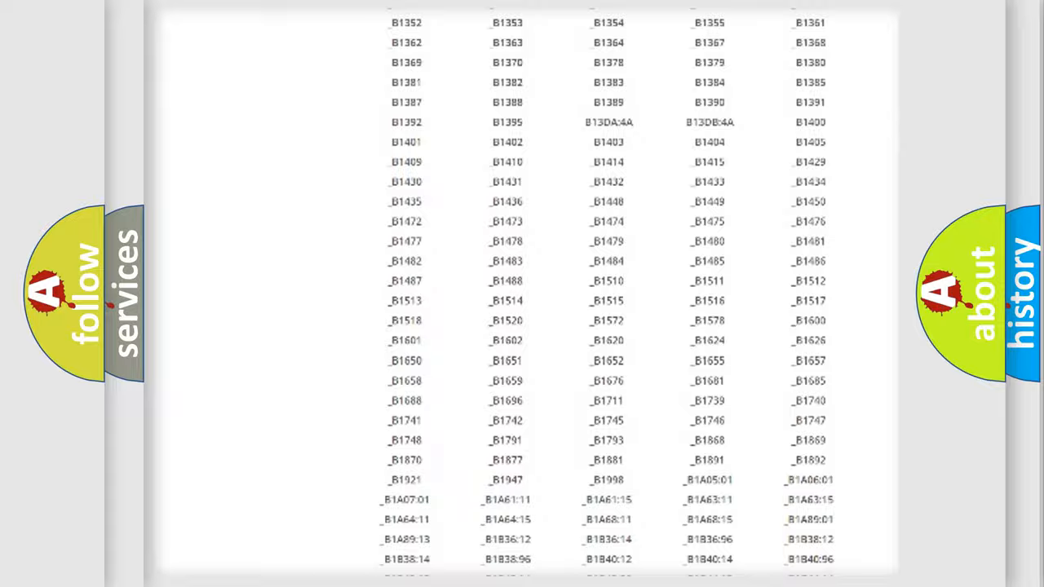